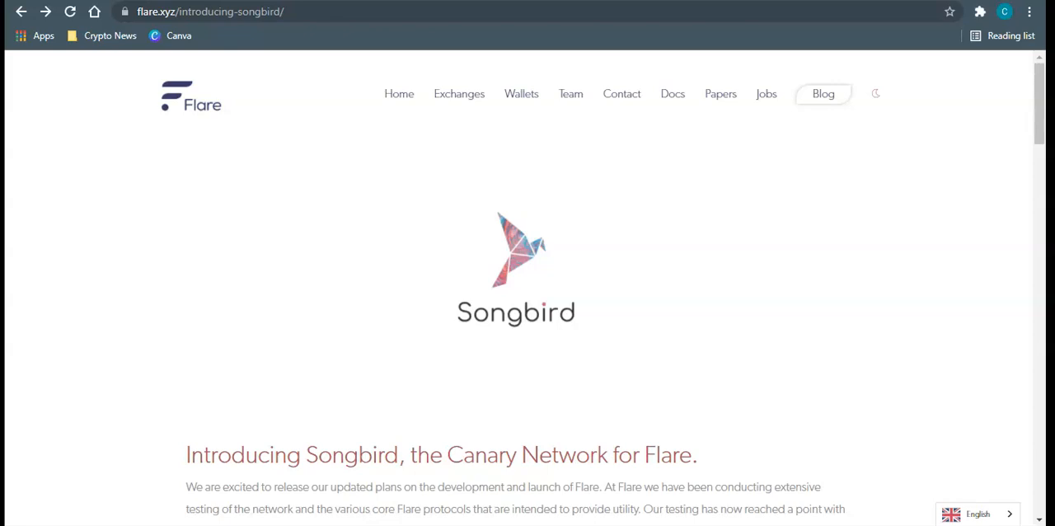
- Scroll through the ExFi post's distribution ratio and $EXFI supply allocations
{"action": "scroll", "scroll_direction": "down", "scroll_amount": 3}
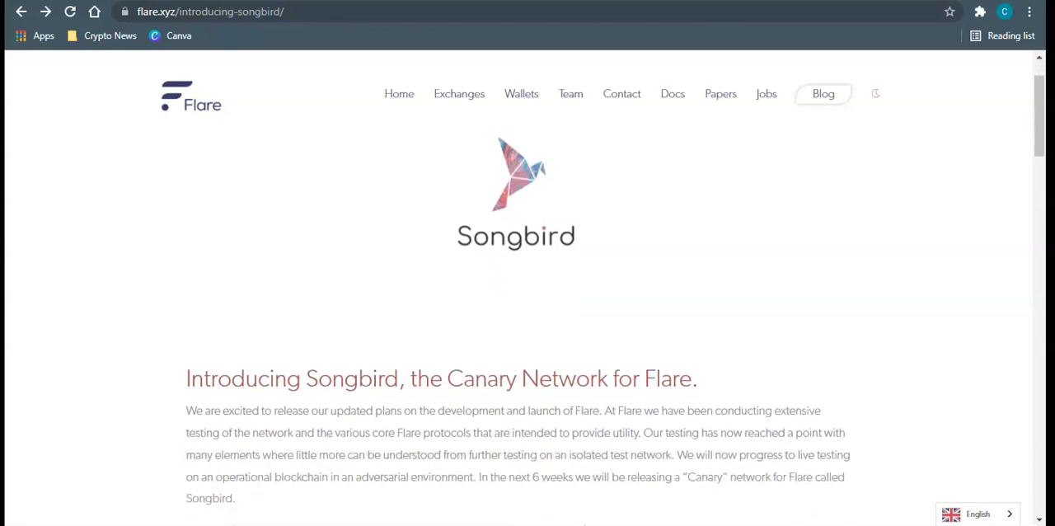
{"action": "scroll", "scroll_direction": "down", "scroll_amount": 3}
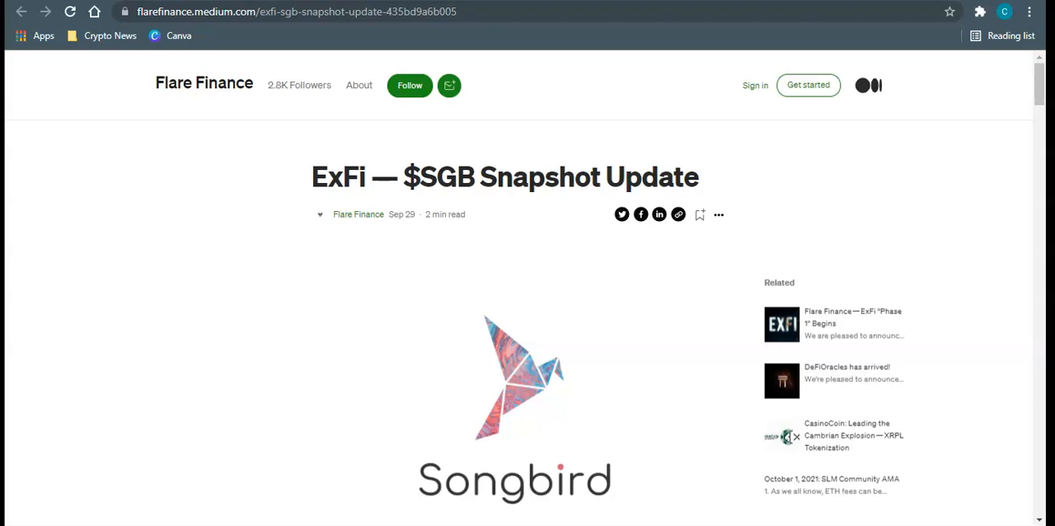
{"action": "scroll", "scroll_direction": "down", "scroll_amount": 3}
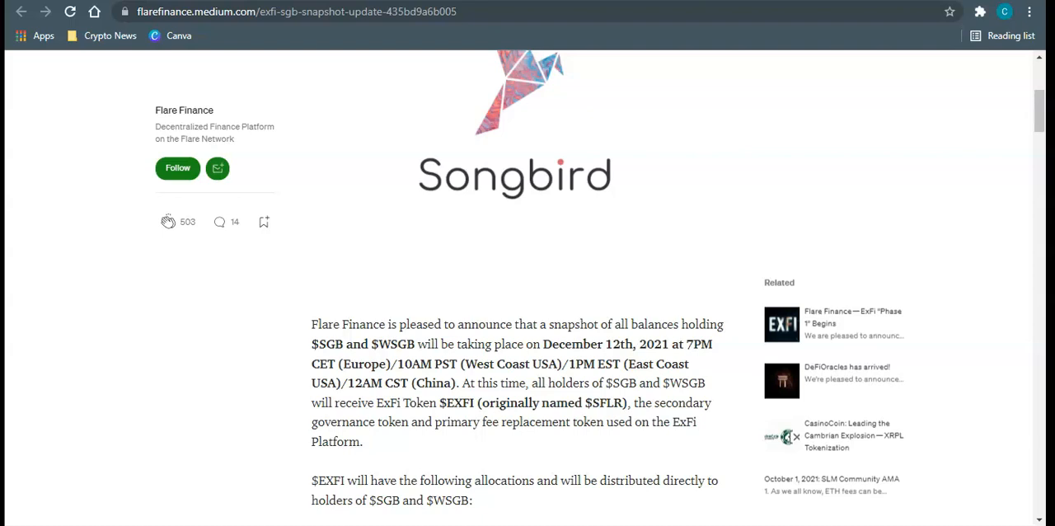
{"action": "scroll", "scroll_direction": "down", "scroll_amount": 3}
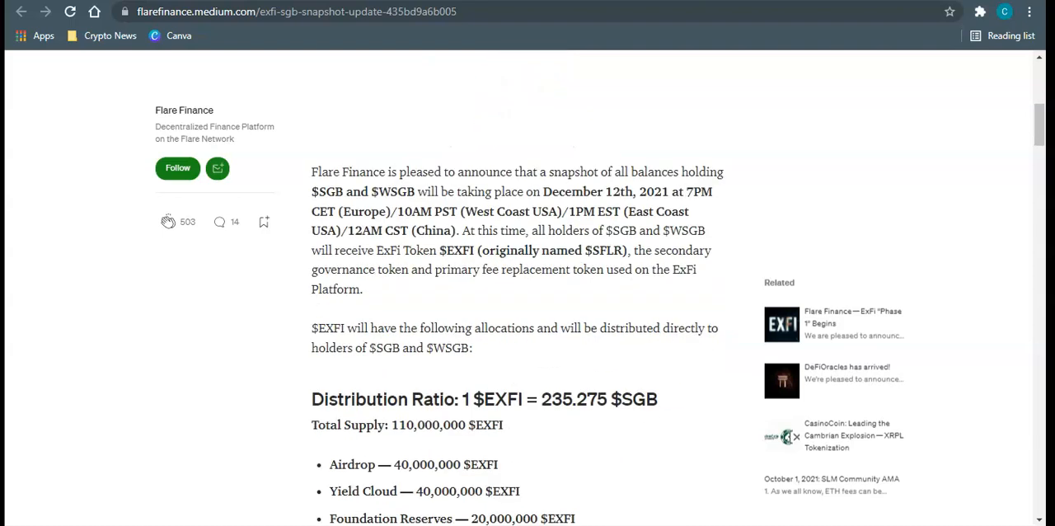
{"action": "scroll", "scroll_direction": "down", "scroll_amount": 3}
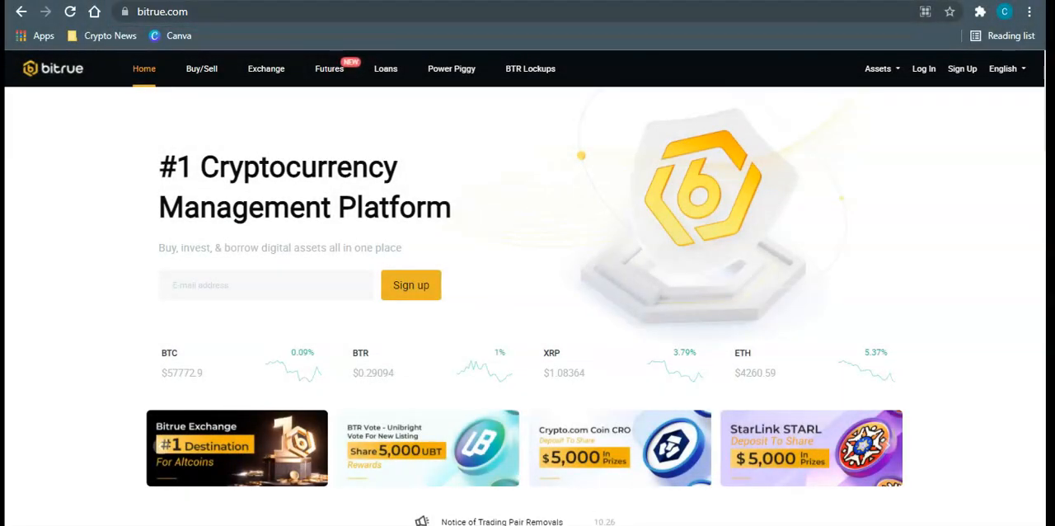
{"action": "mouse_move", "coordinate": [962, 68]}
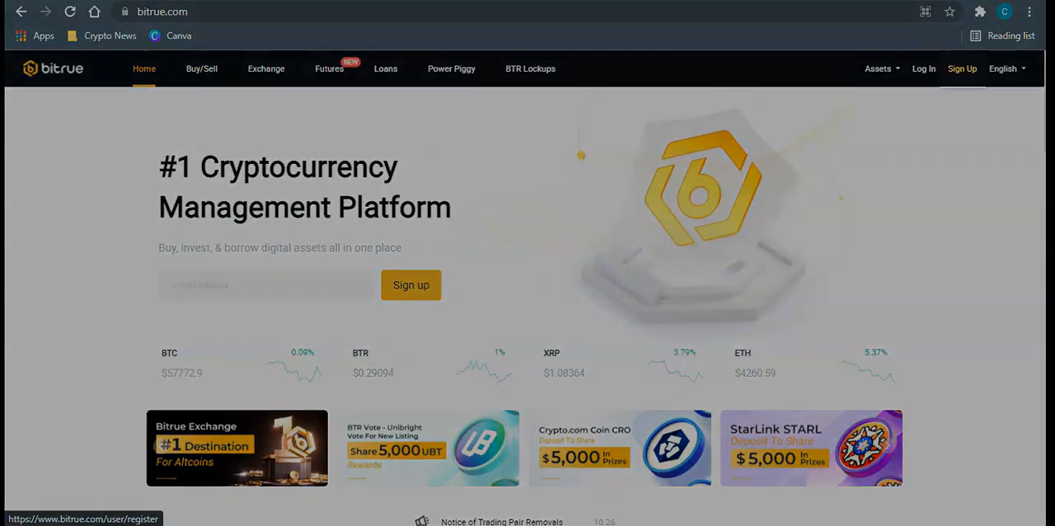
- Open Bitrue's Sign Up registration page from the top navigation bar
{"action": "left_click", "coordinate": [962, 68]}
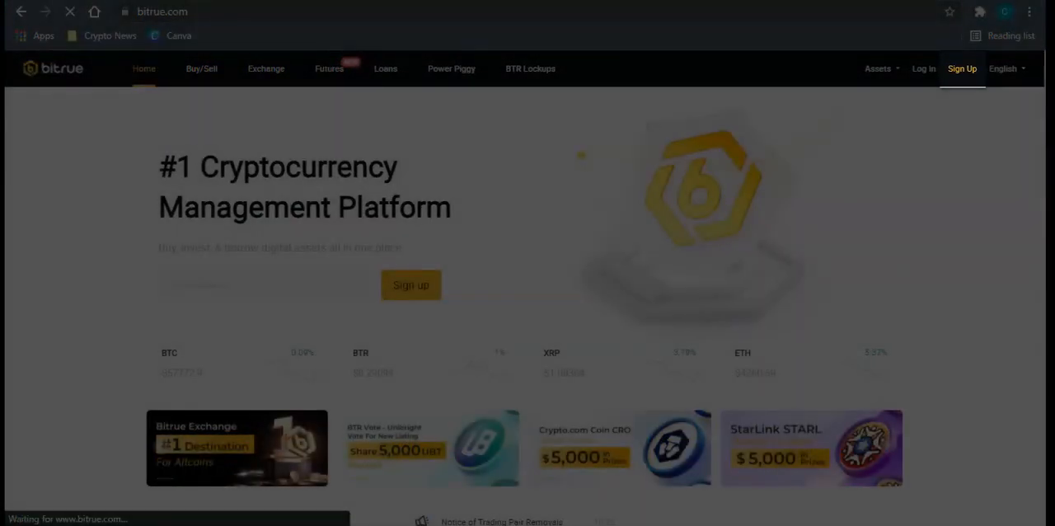
{"action": "left_click", "coordinate": [961, 69]}
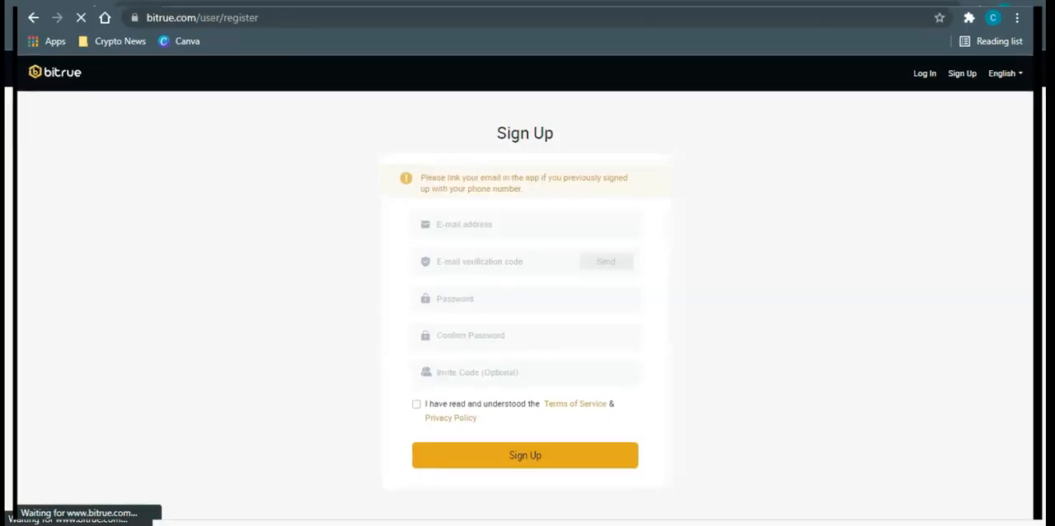
- Submit the completed sign-up form to create the Bitrue account
{"action": "left_click", "coordinate": [525, 455]}
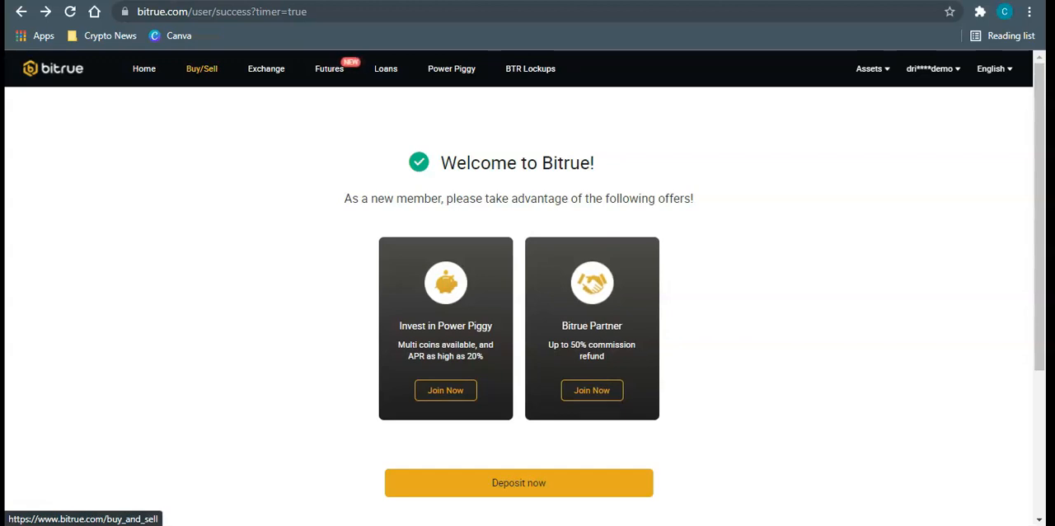
- Go to Buy/Sell and choose Buy with Credit Card via Simplex
{"action": "left_click", "coordinate": [202, 69]}
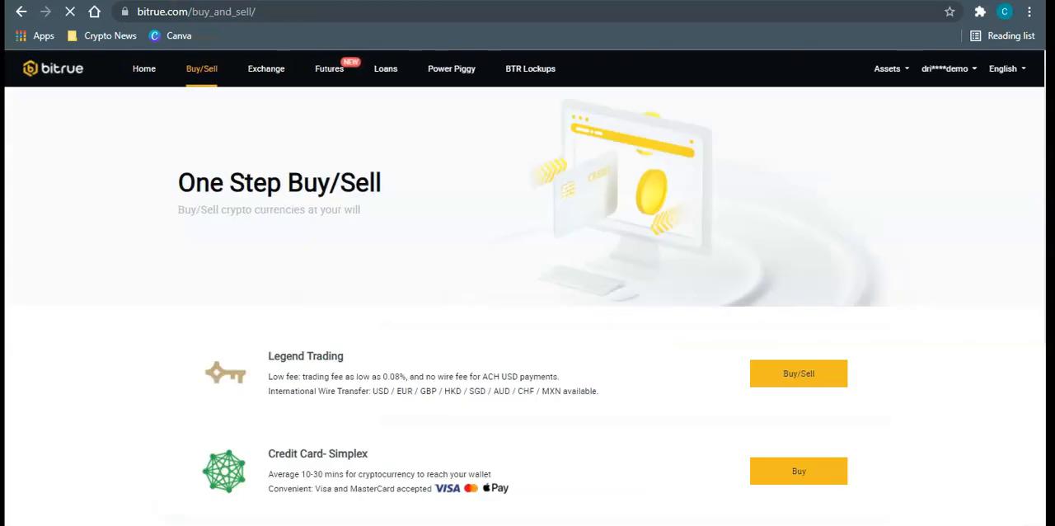
{"action": "scroll", "scroll_direction": "down", "scroll_amount": 3}
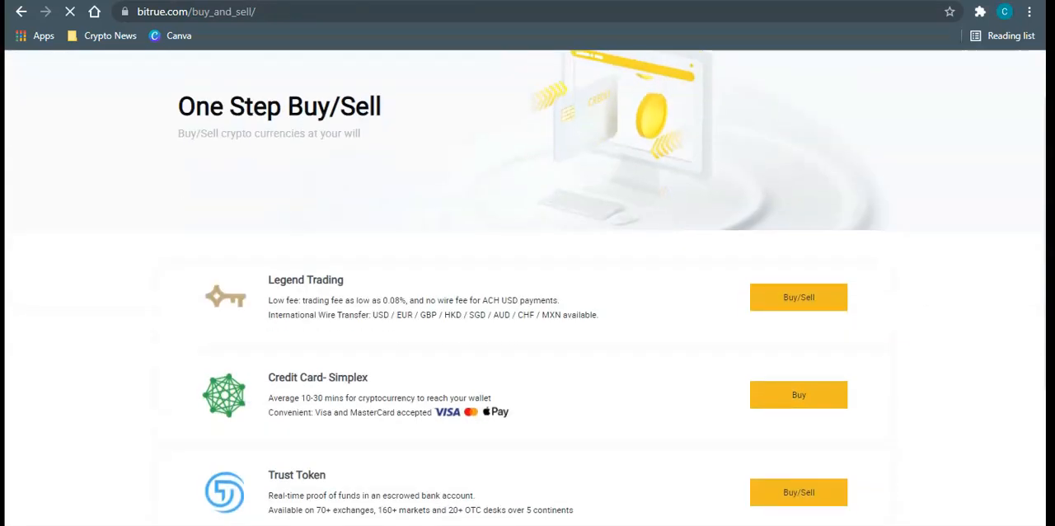
{"action": "scroll", "scroll_direction": "down", "scroll_amount": 3}
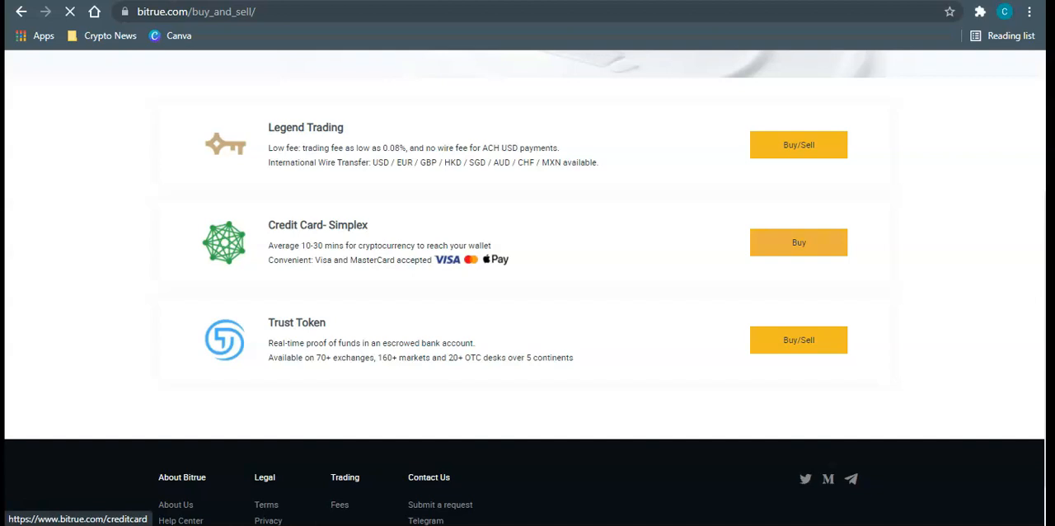
{"action": "left_click", "coordinate": [797, 242]}
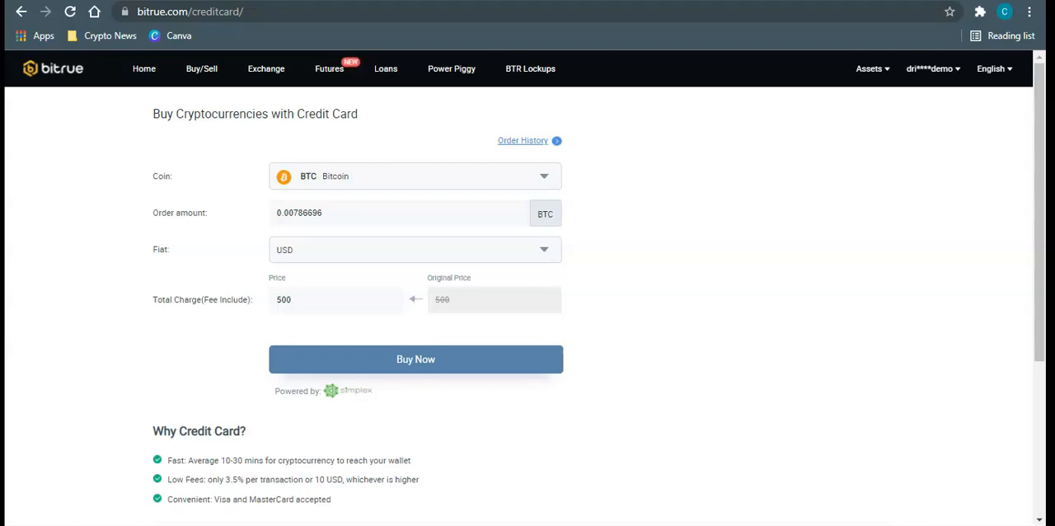
- Open the Coin dropdown and browse all cryptocurrencies available for card purchase
{"action": "left_click", "coordinate": [414, 176]}
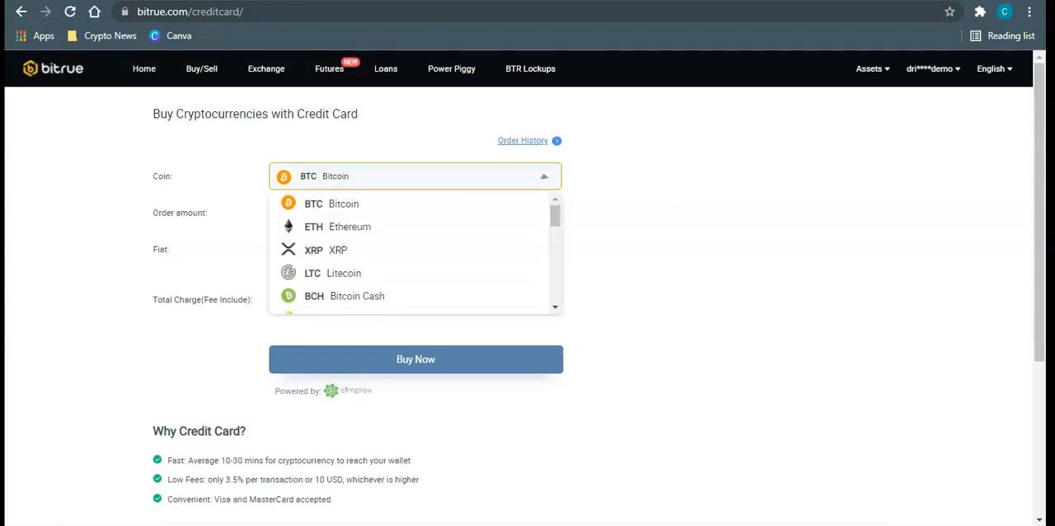
{"action": "scroll", "scroll_direction": "down", "scroll_amount": 3}
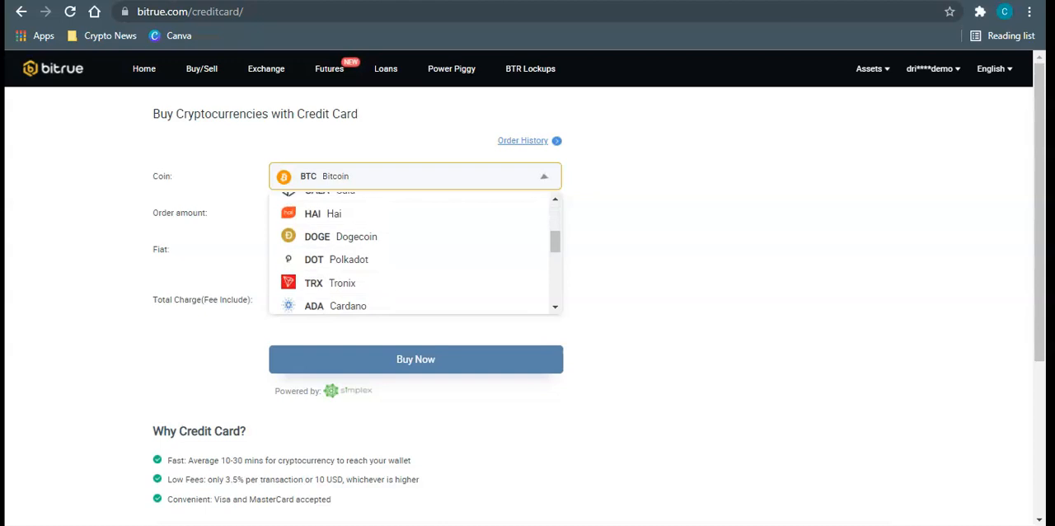
{"action": "scroll", "scroll_direction": "down", "scroll_amount": 3}
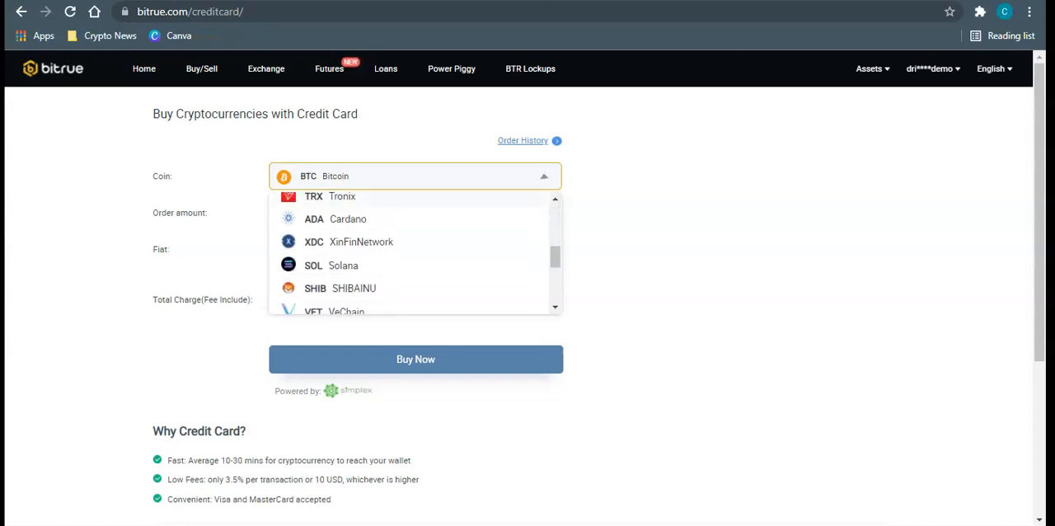
{"action": "scroll", "scroll_direction": "down", "scroll_amount": 3}
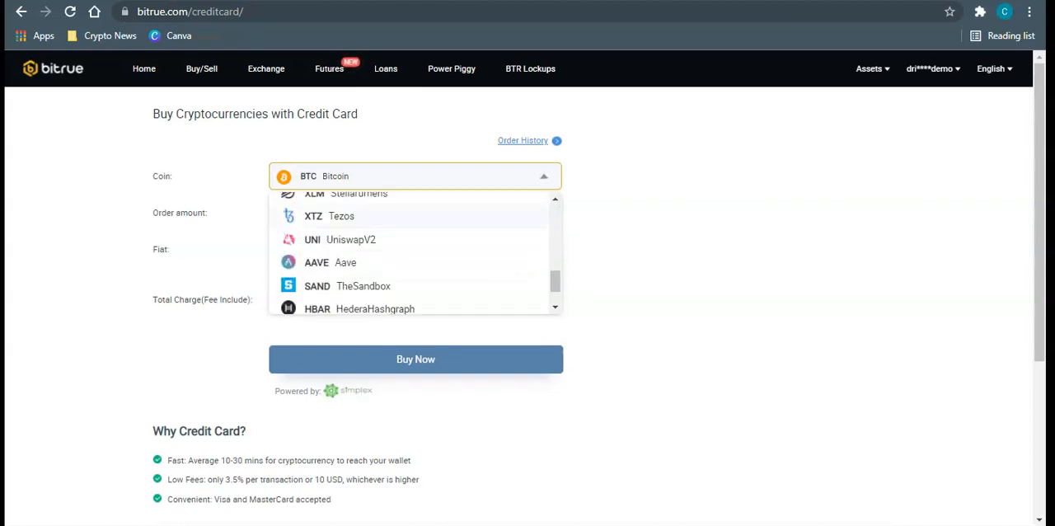
{"action": "scroll", "scroll_direction": "down", "scroll_amount": 3}
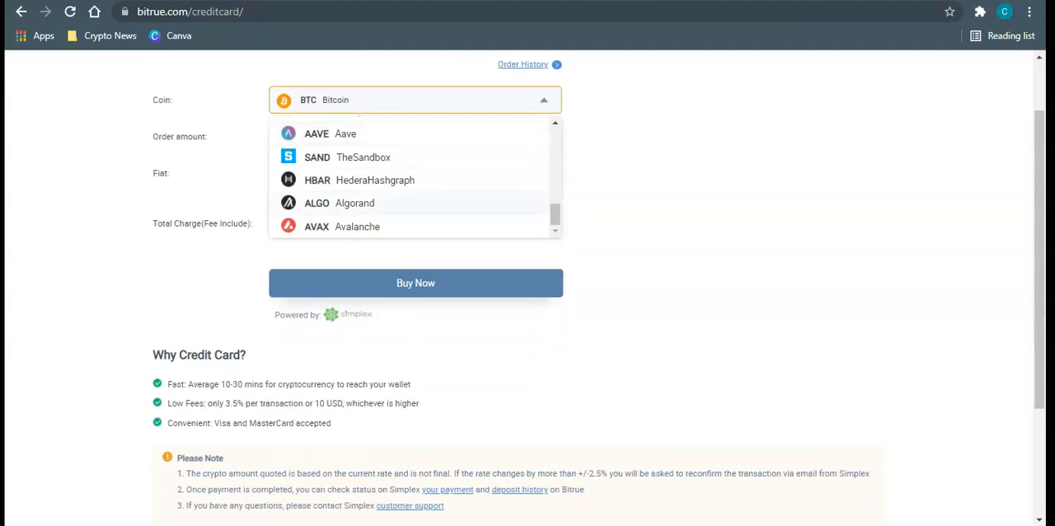
{"action": "scroll", "scroll_direction": "down", "scroll_amount": 3}
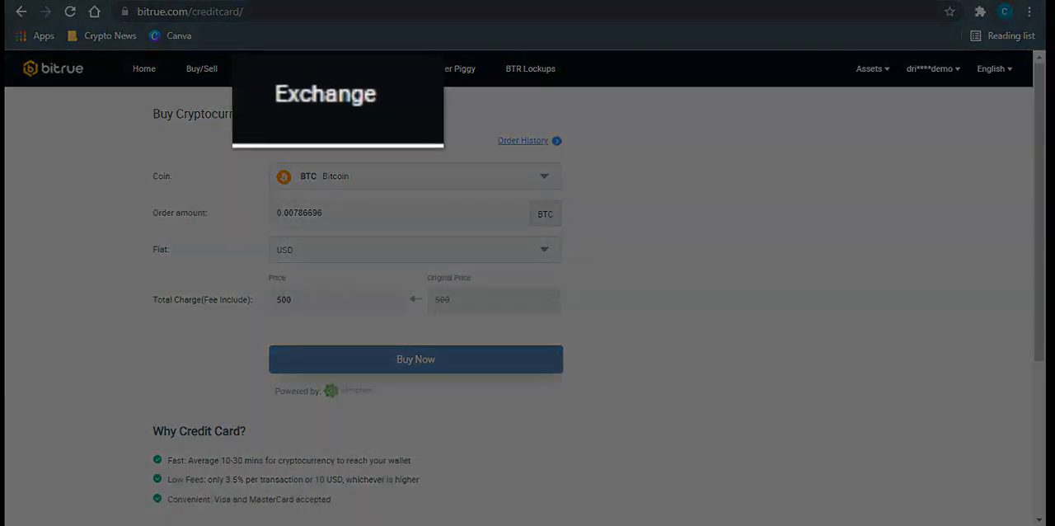
- Switch to the Exchange trading page showing the ETH/BTC market
{"action": "left_click", "coordinate": [416, 358]}
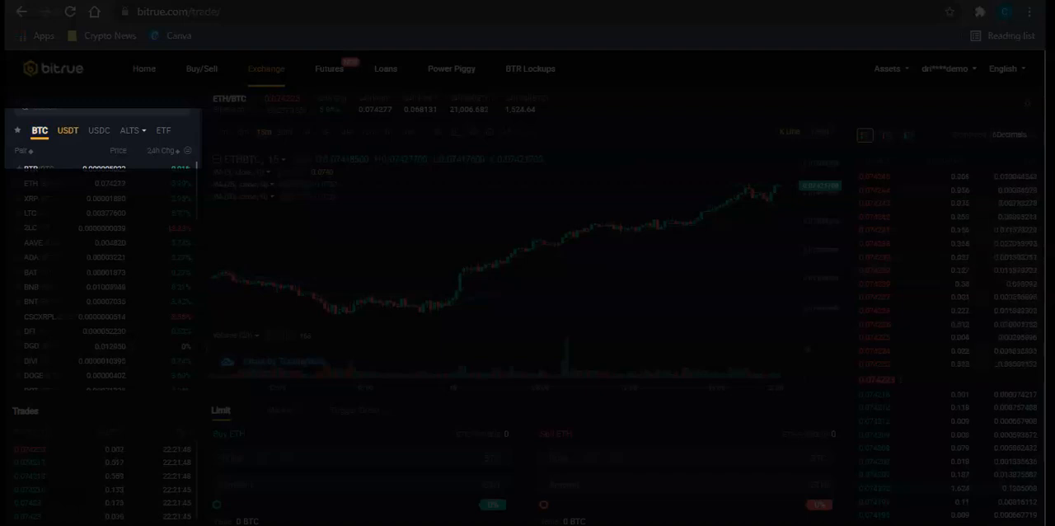
{"action": "left_click", "coordinate": [98, 131]}
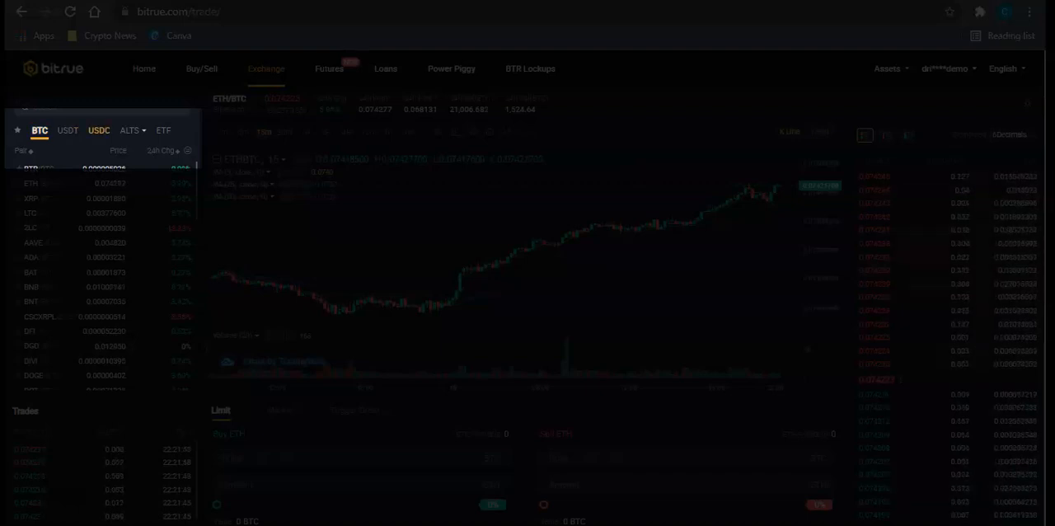
{"action": "left_click", "coordinate": [128, 130]}
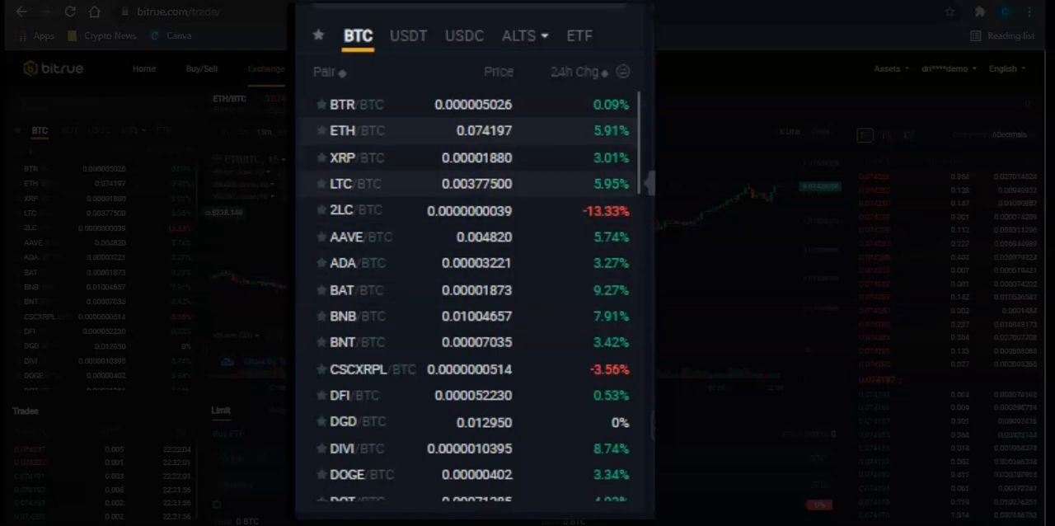
{"action": "scroll", "scroll_direction": "down", "scroll_amount": 3}
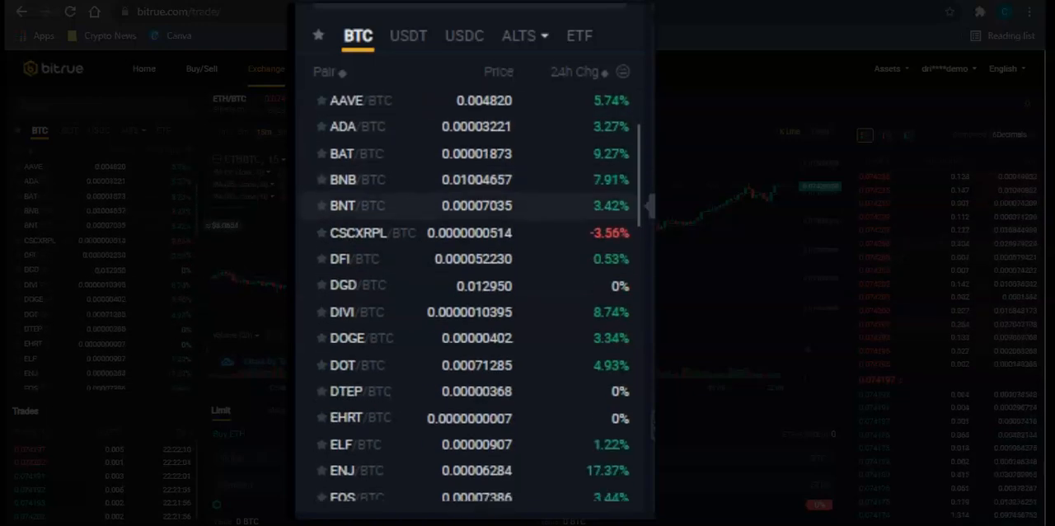
{"action": "scroll", "scroll_direction": "down", "scroll_amount": 3}
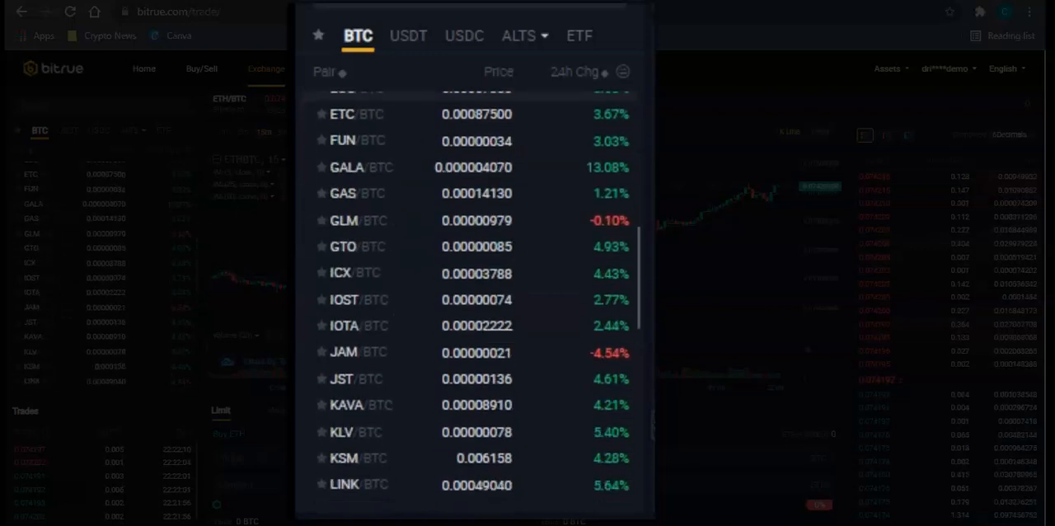
{"action": "scroll", "scroll_direction": "down", "scroll_amount": 3}
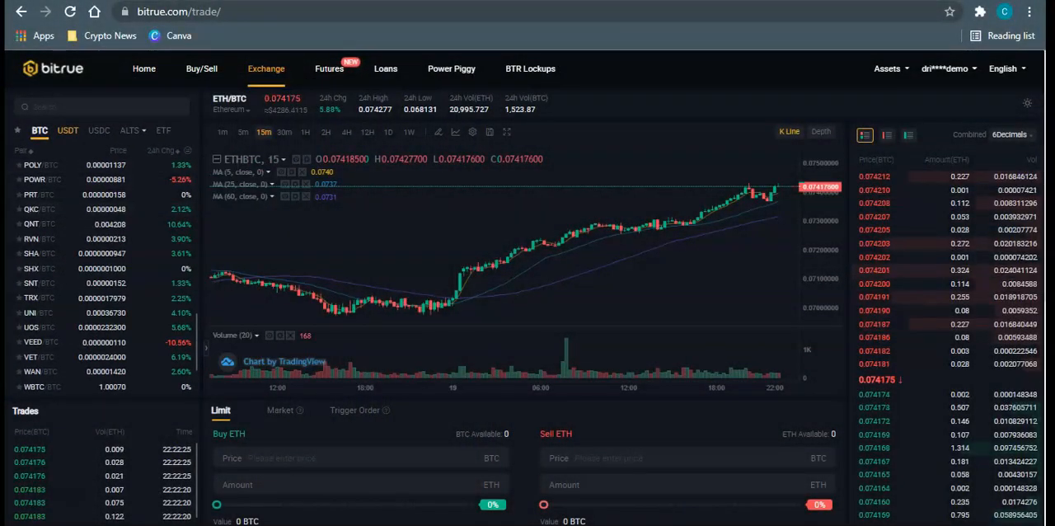
- Show the USDT-quoted trading pairs and scroll through the list
{"action": "left_click", "coordinate": [67, 130]}
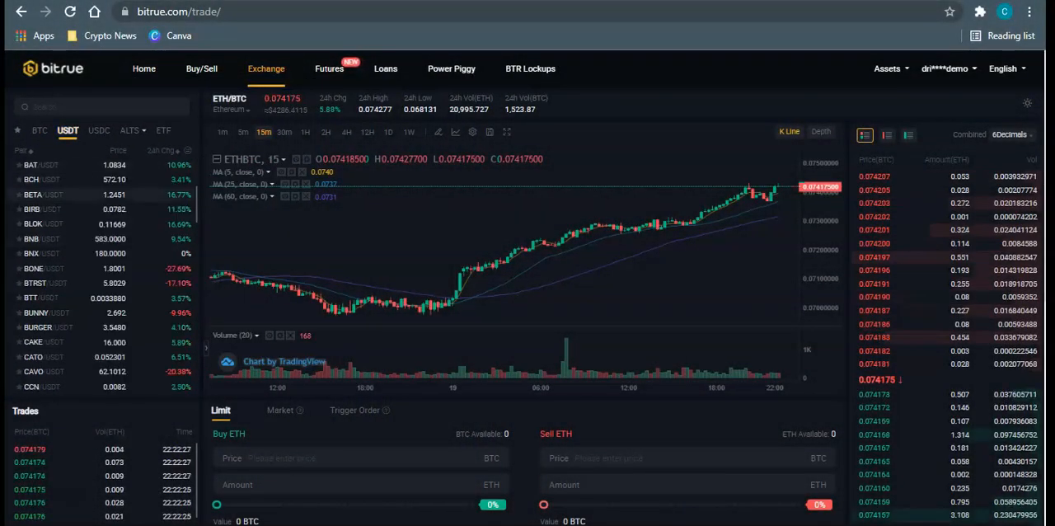
{"action": "scroll", "scroll_direction": "down", "scroll_amount": 3}
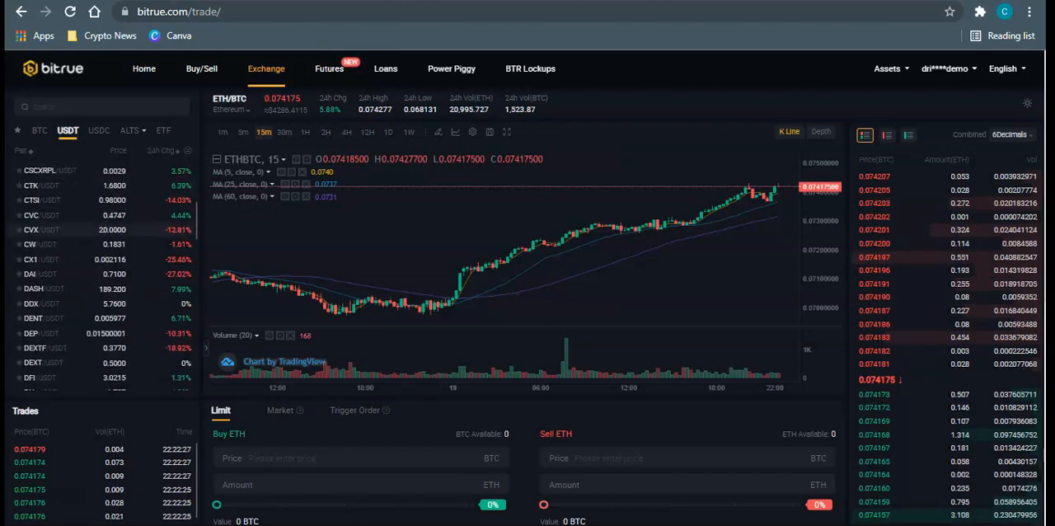
{"action": "scroll", "scroll_direction": "down", "scroll_amount": 3}
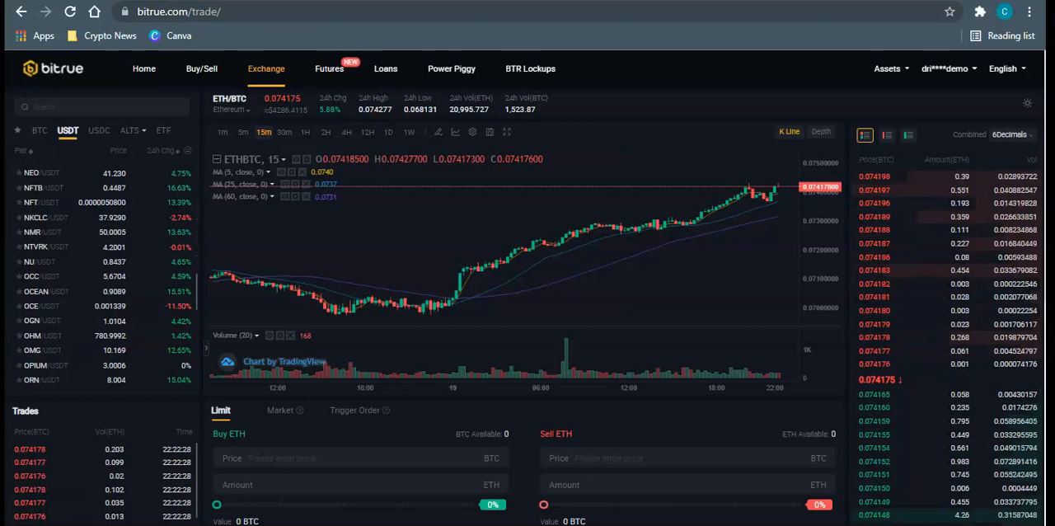
{"action": "scroll", "scroll_direction": "down", "scroll_amount": 3}
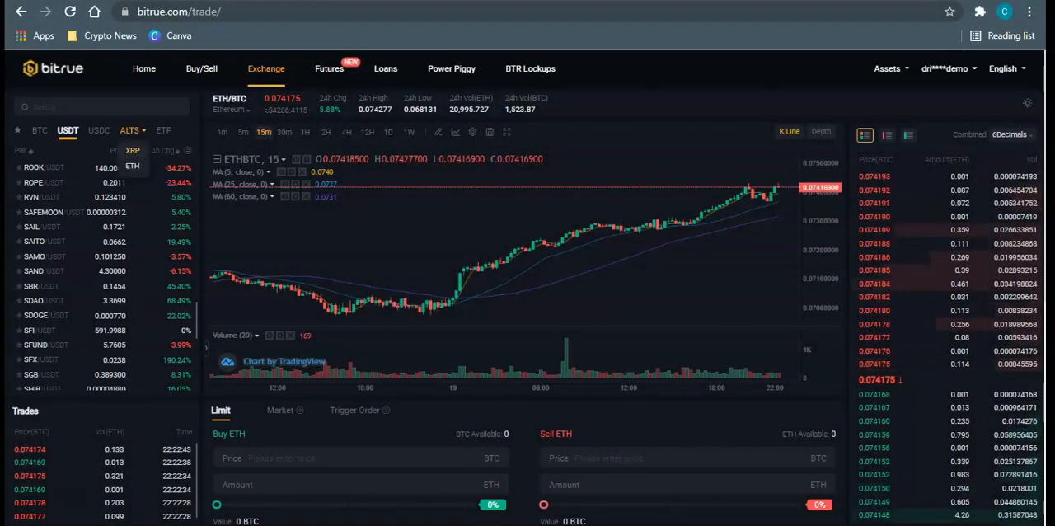
{"action": "scroll", "scroll_direction": "down", "scroll_amount": 3}
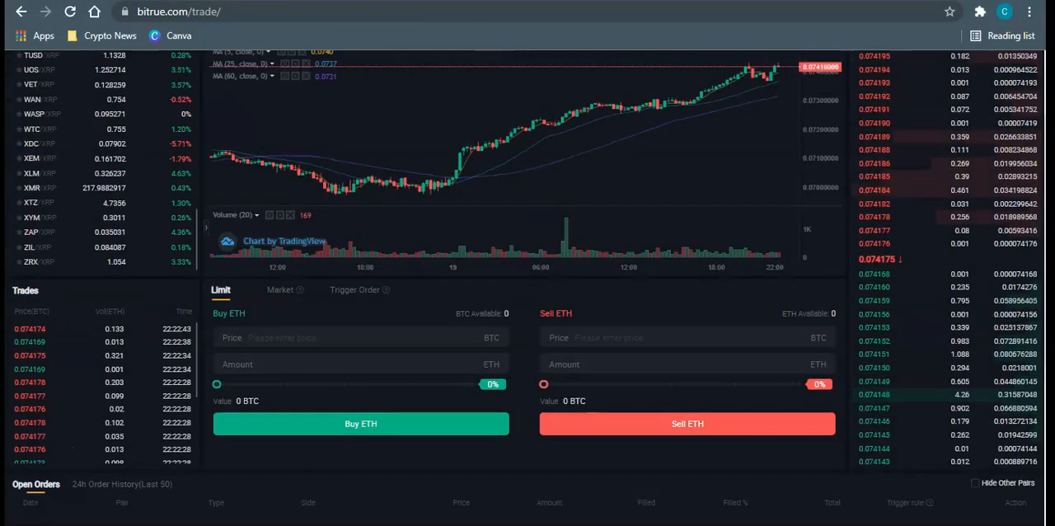
{"action": "scroll", "scroll_direction": "down", "scroll_amount": 3}
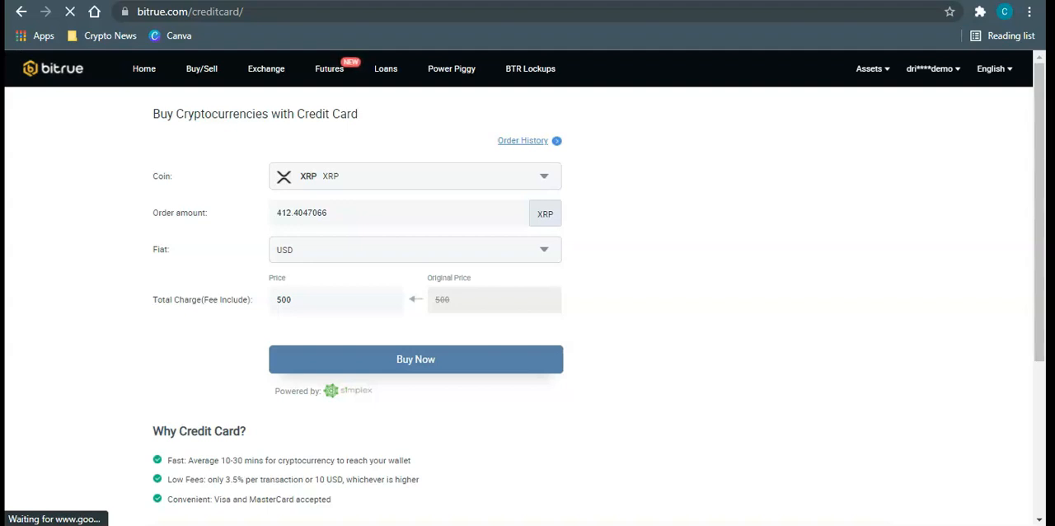
- View the zero-balance XRP deposit page under Assets, then return home
{"action": "left_click", "coordinate": [869, 68]}
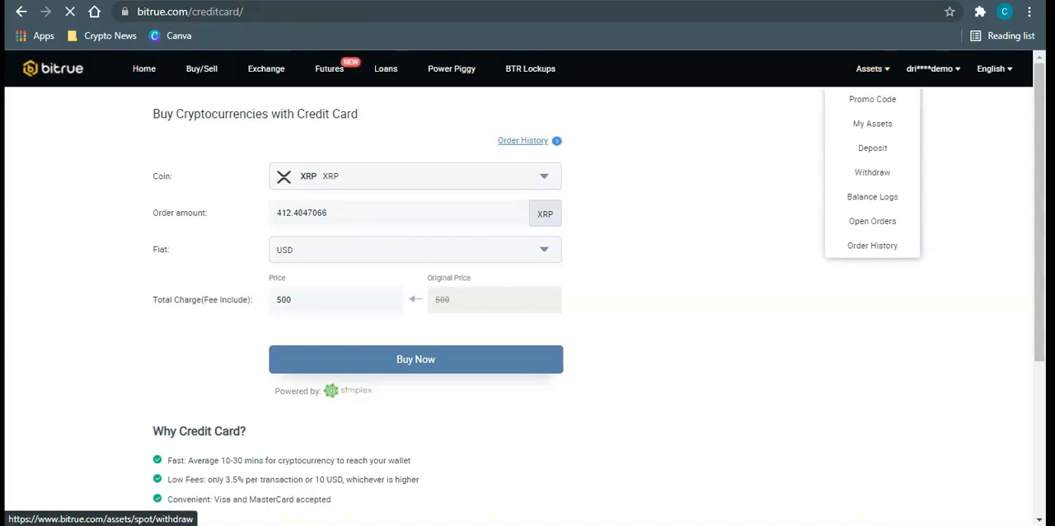
{"action": "left_click", "coordinate": [872, 147]}
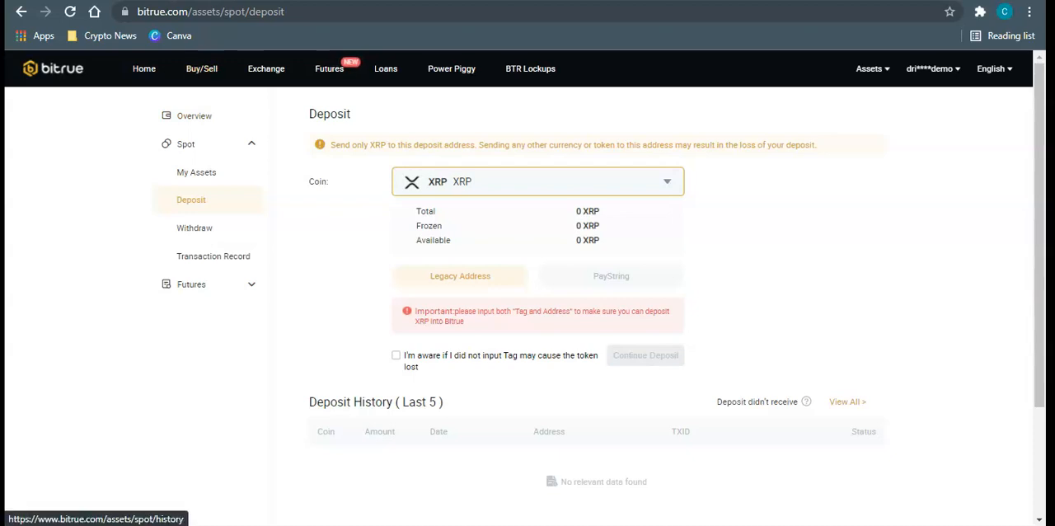
{"action": "left_click", "coordinate": [144, 69]}
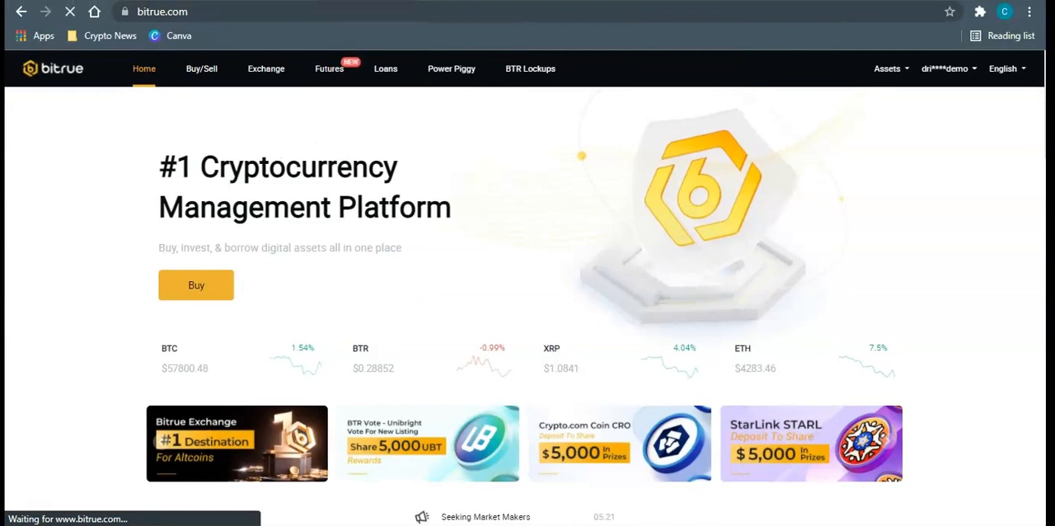
- Open Assets > My Assets and view the Spot holdings of 29 XRP
{"action": "left_click", "coordinate": [887, 68]}
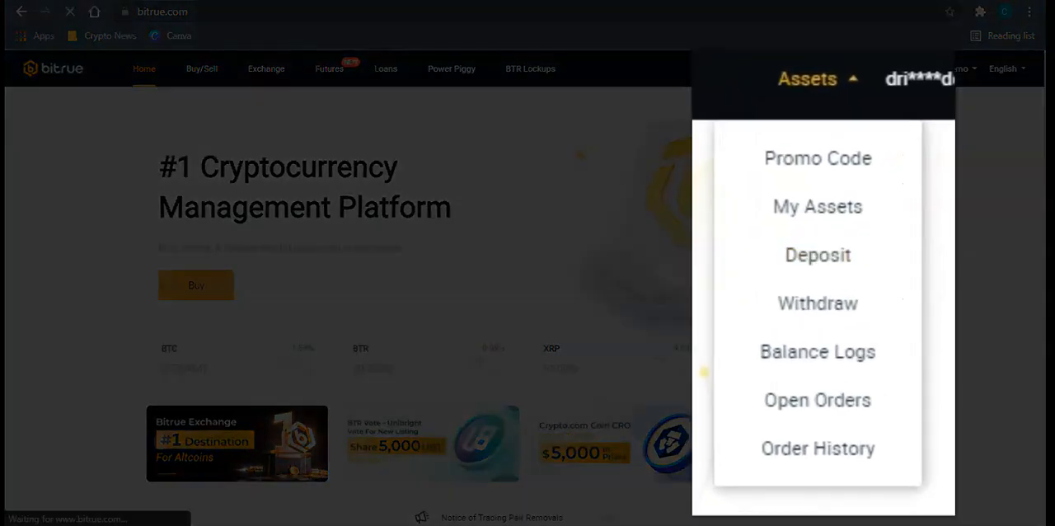
{"action": "left_click", "coordinate": [817, 206]}
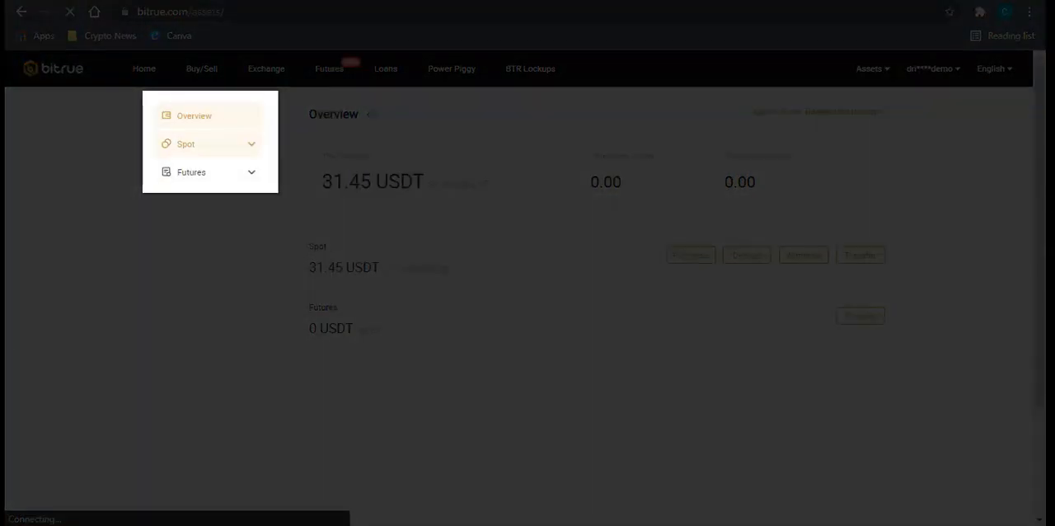
{"action": "left_click", "coordinate": [185, 143]}
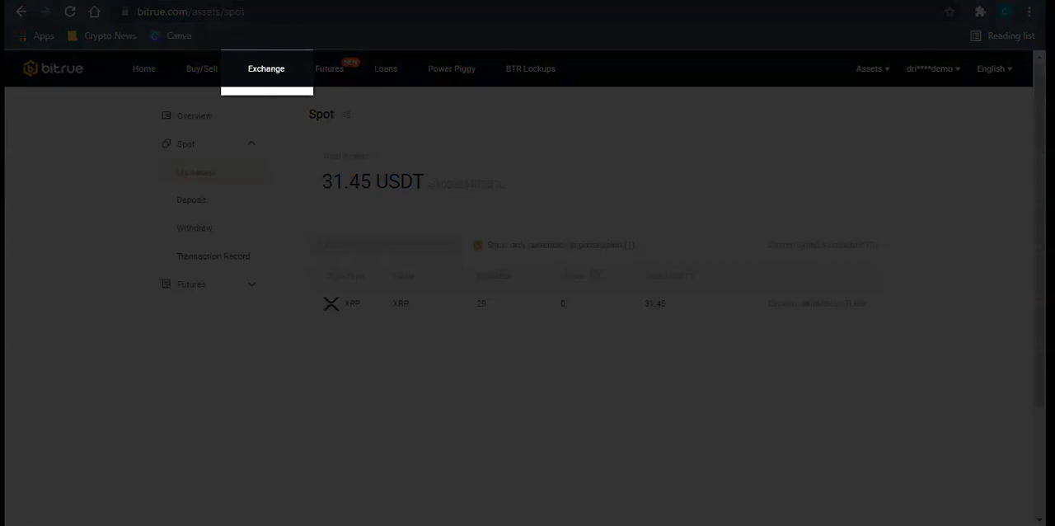
- On the Exchange page, pick ALTS > XRP and scroll the XRP-quoted pairs
{"action": "left_click", "coordinate": [265, 68]}
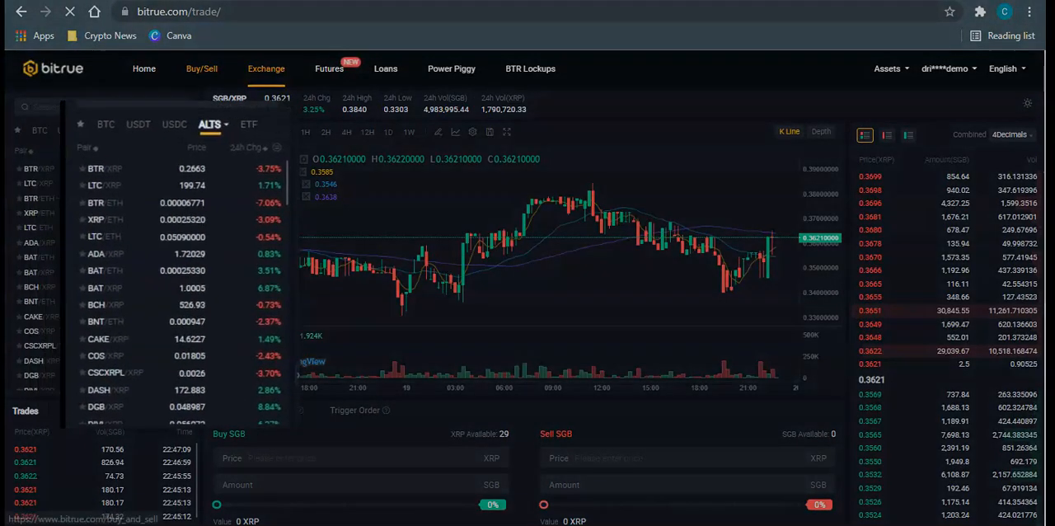
{"action": "left_click", "coordinate": [209, 124]}
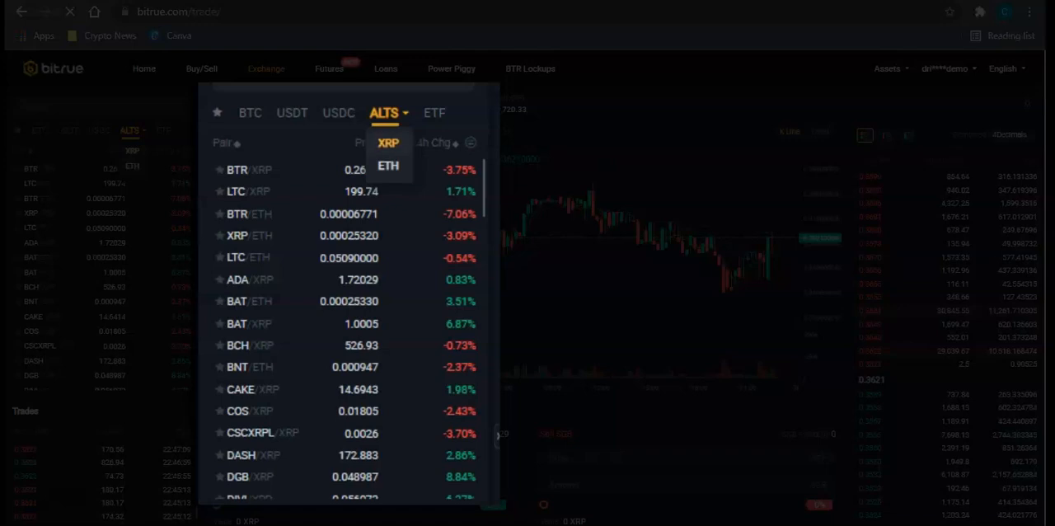
{"action": "left_click", "coordinate": [387, 141]}
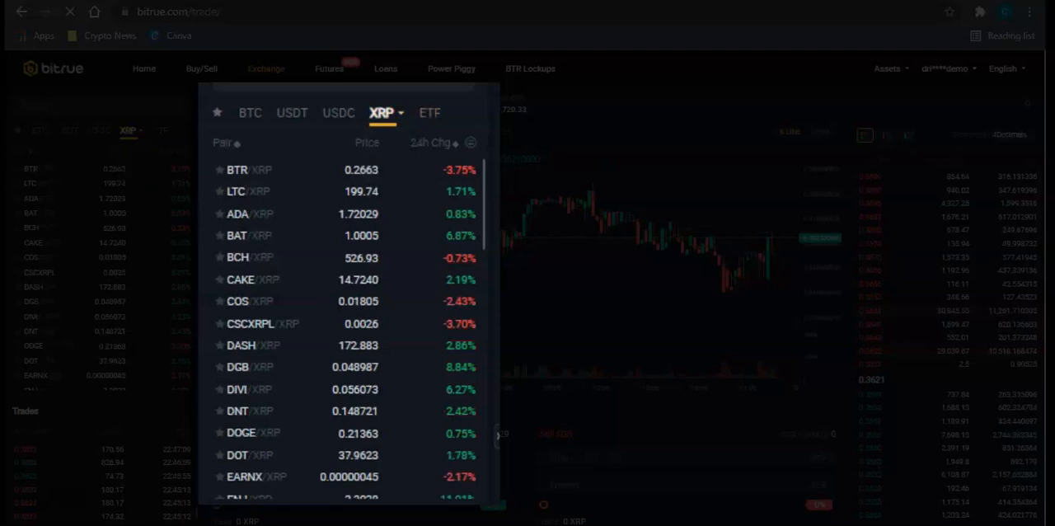
{"action": "scroll", "scroll_direction": "down", "scroll_amount": 3}
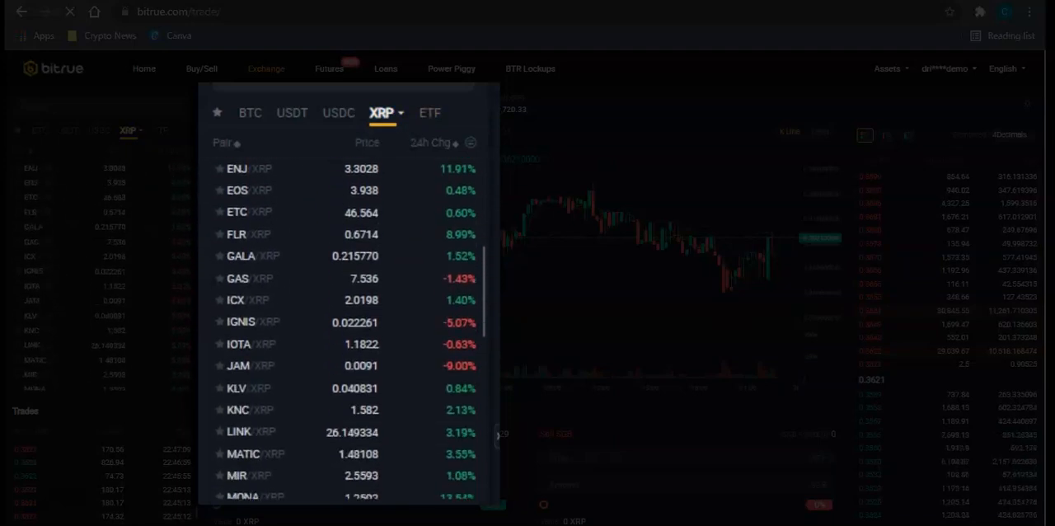
{"action": "scroll", "scroll_direction": "down", "scroll_amount": 3}
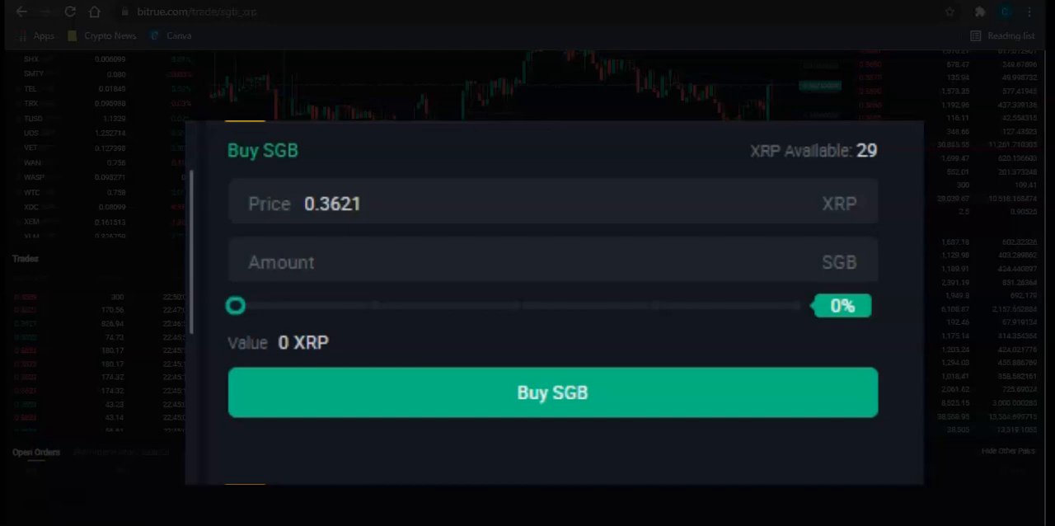
- Drag the amount slider to 100% to spend all 29 XRP on SGB at 0.3621
{"action": "left_click_drag", "start_coordinate": [235, 305], "coordinate": [794, 305]}
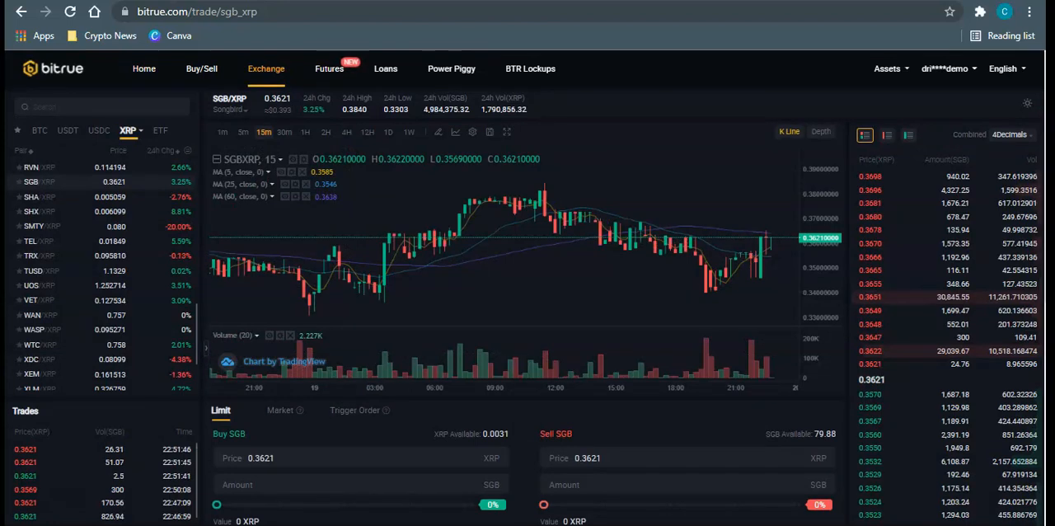
- Go to My Assets and view Spot holdings showing 79.88 SGB and 0.00314 XRP
{"action": "left_click", "coordinate": [888, 68]}
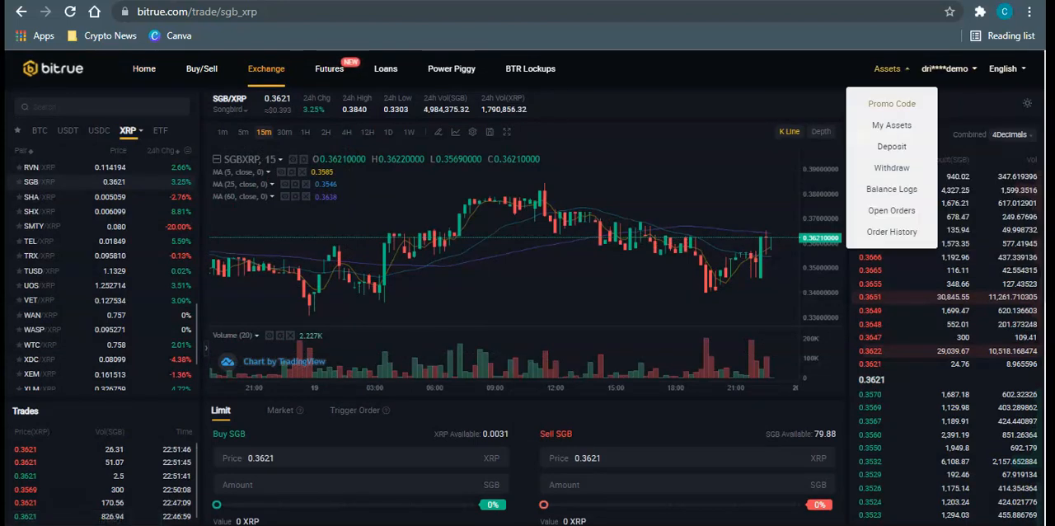
{"action": "left_click", "coordinate": [891, 125]}
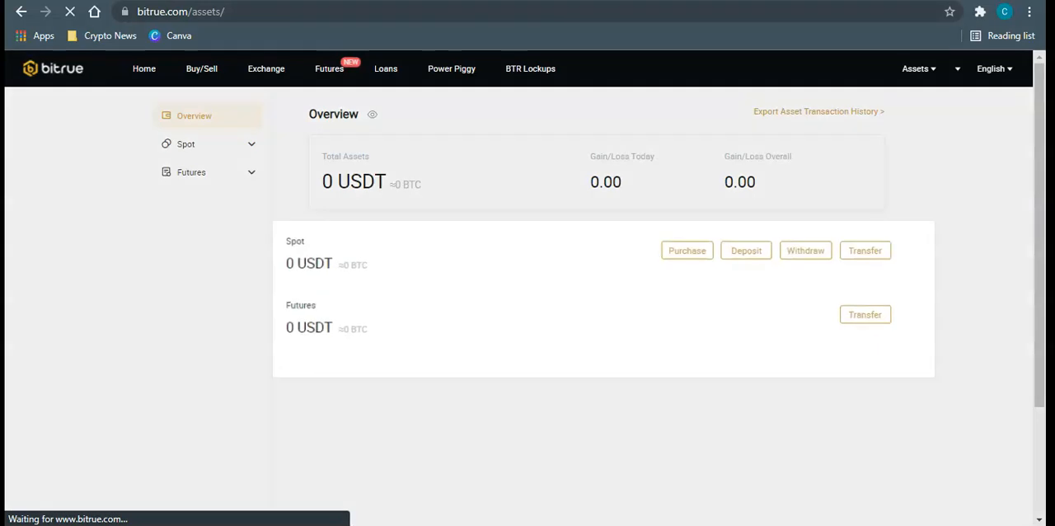
{"action": "left_click", "coordinate": [186, 143]}
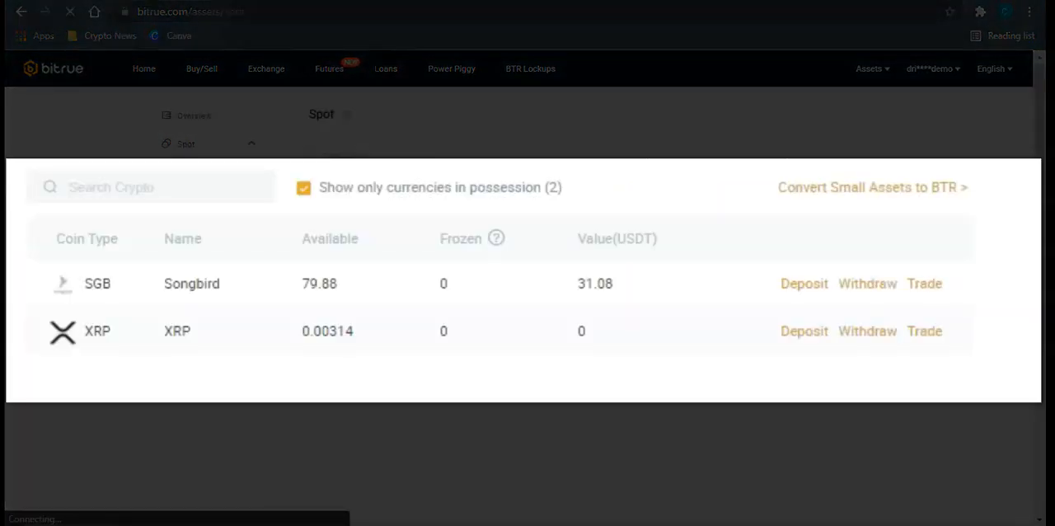